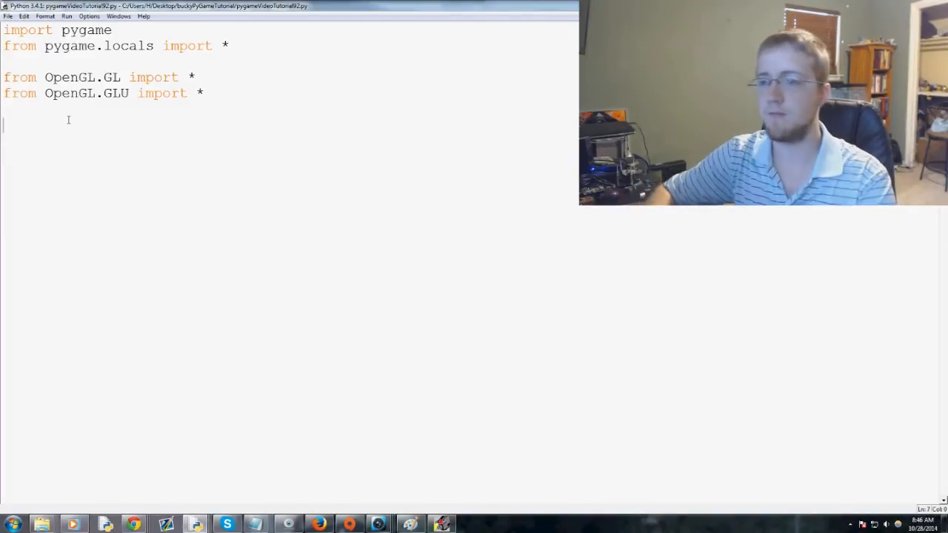
Step: Start a 'verticies = (' tuple below the pygame and OpenGL imports
{"action": "type", "text": "verticies"}
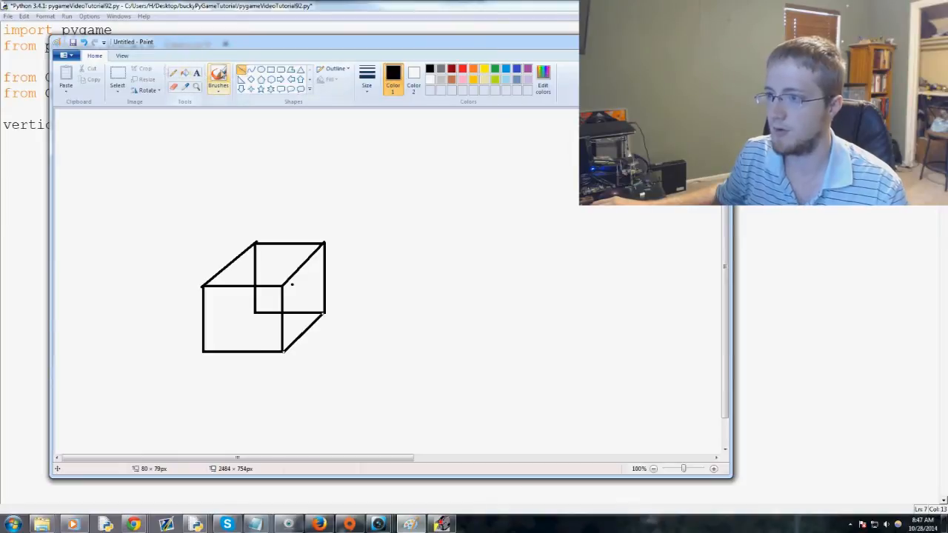
Step: Draw gray vertical, horizontal and diagonal axis lines through the cube's lower-left front corner
{"action": "left_click", "coordinate": [117, 78]}
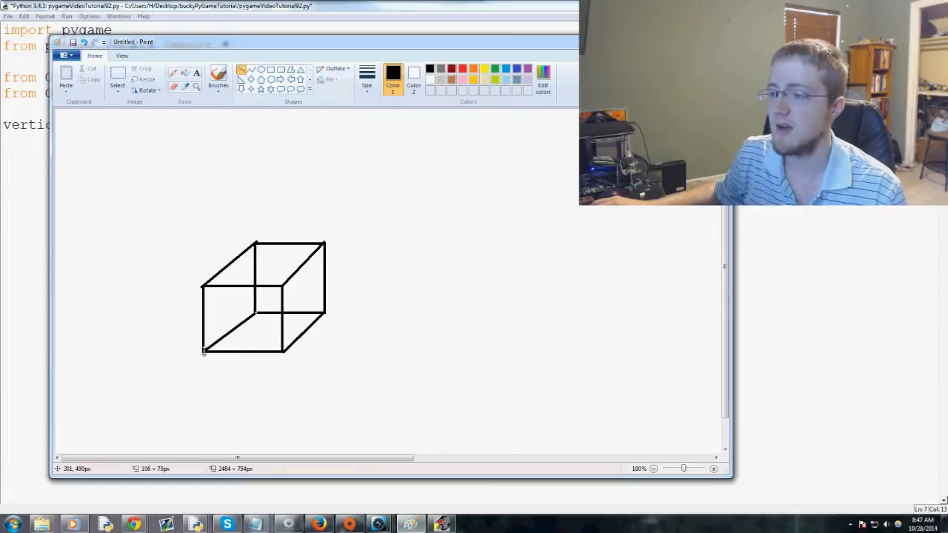
{"action": "mouse_move", "coordinate": [189, 266]}
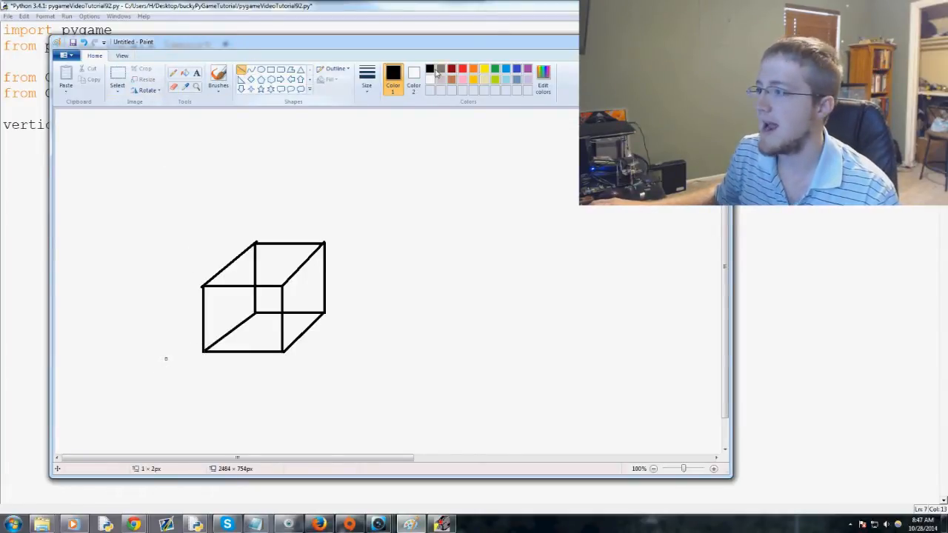
{"action": "left_click_drag", "start_coordinate": [206, 174], "coordinate": [193, 252]}
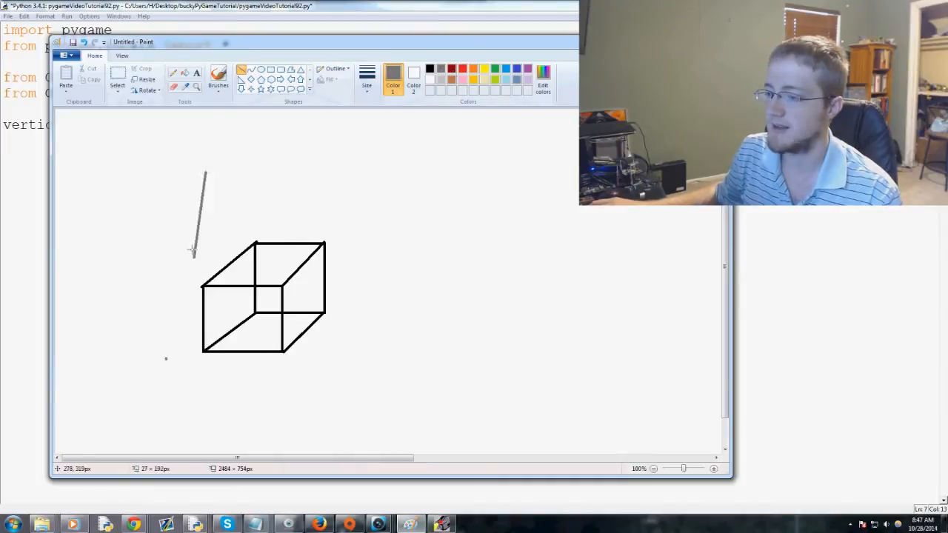
{"action": "left_click_drag", "start_coordinate": [205, 172], "coordinate": [200, 411]}
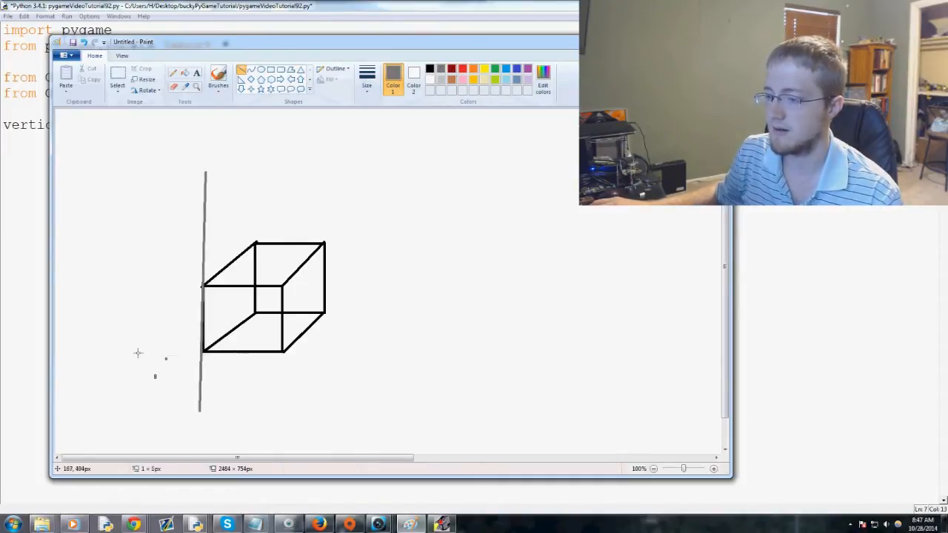
{"action": "left_click_drag", "start_coordinate": [137, 352], "coordinate": [339, 352]}
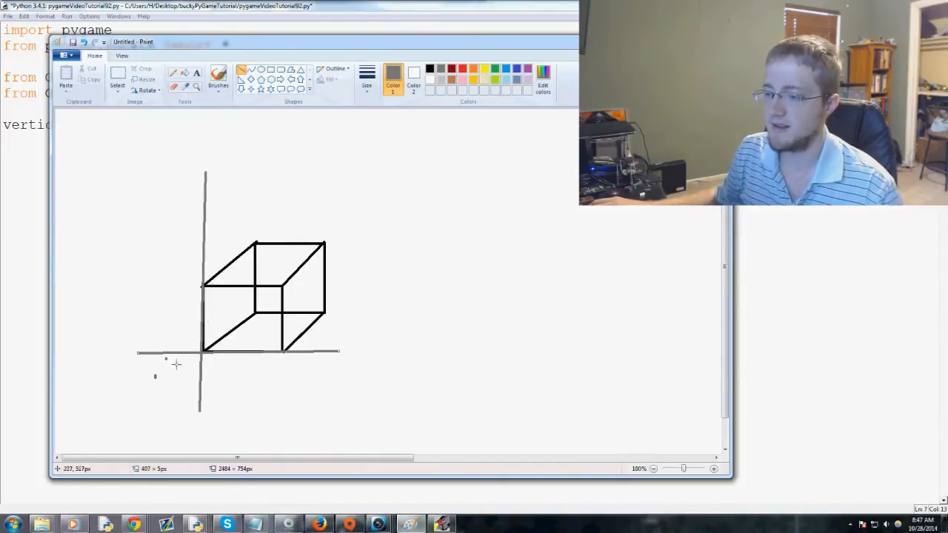
{"action": "left_click_drag", "start_coordinate": [169, 370], "coordinate": [368, 218]}
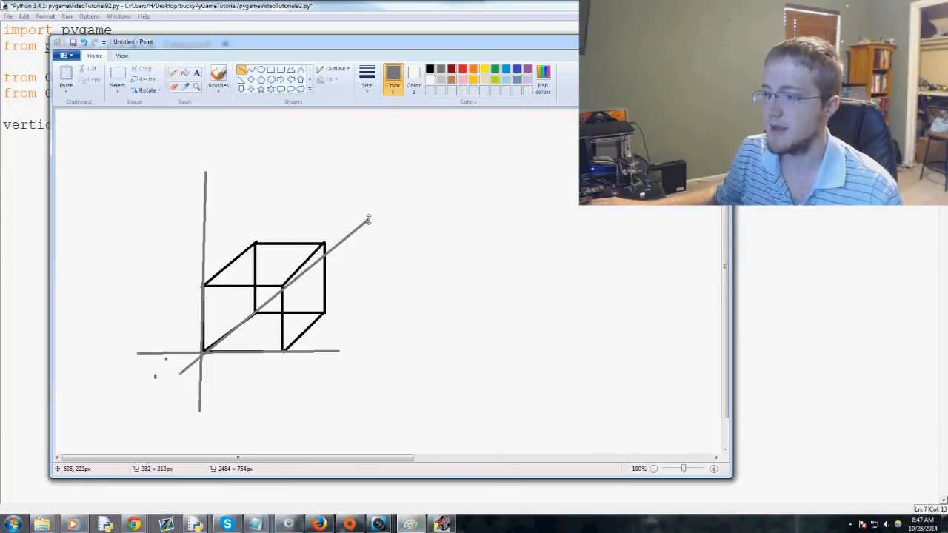
{"action": "mouse_move", "coordinate": [289, 252]}
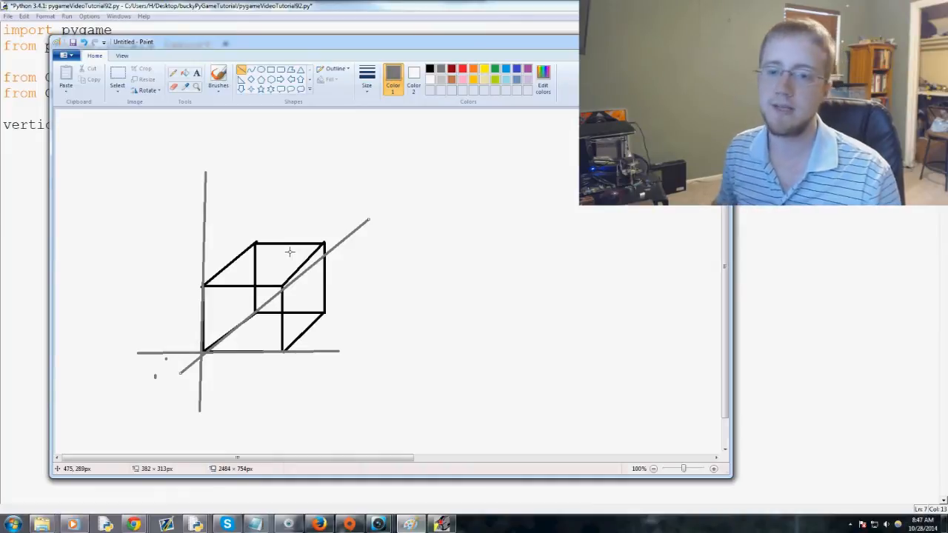
{"action": "mouse_move", "coordinate": [216, 329]}
{"action": "type", "text": ")"}
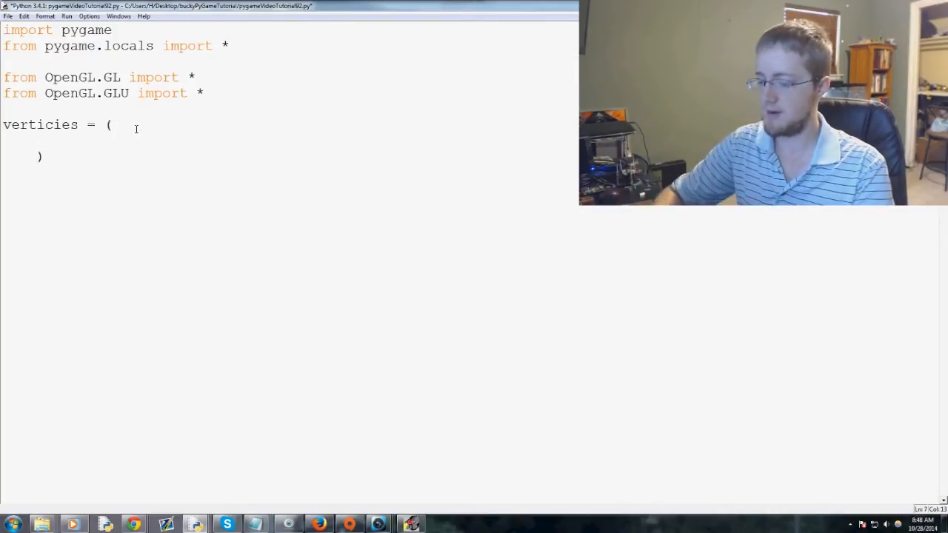
Step: Add eight empty '()' placeholder tuples inside verticies, one per line
{"action": "type", "text": "()"}
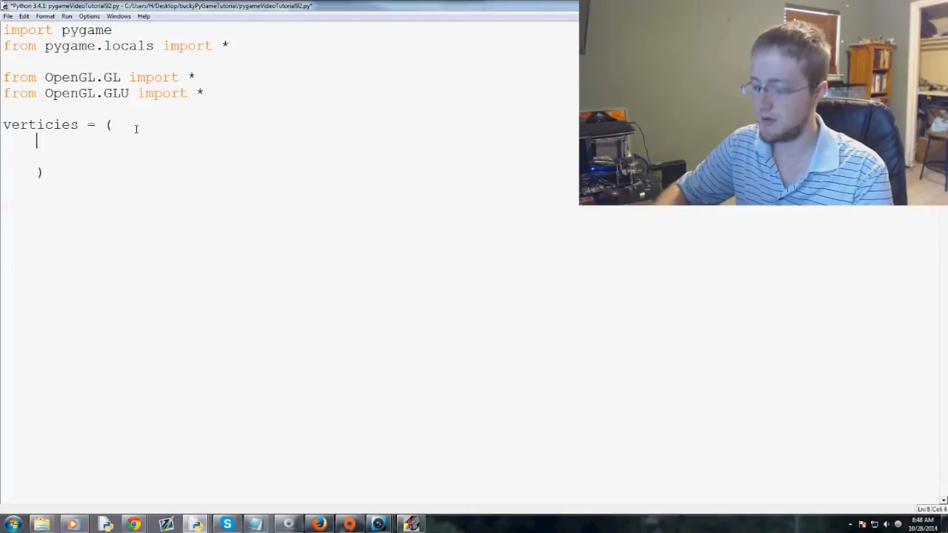
{"action": "type", "text": "(),"}
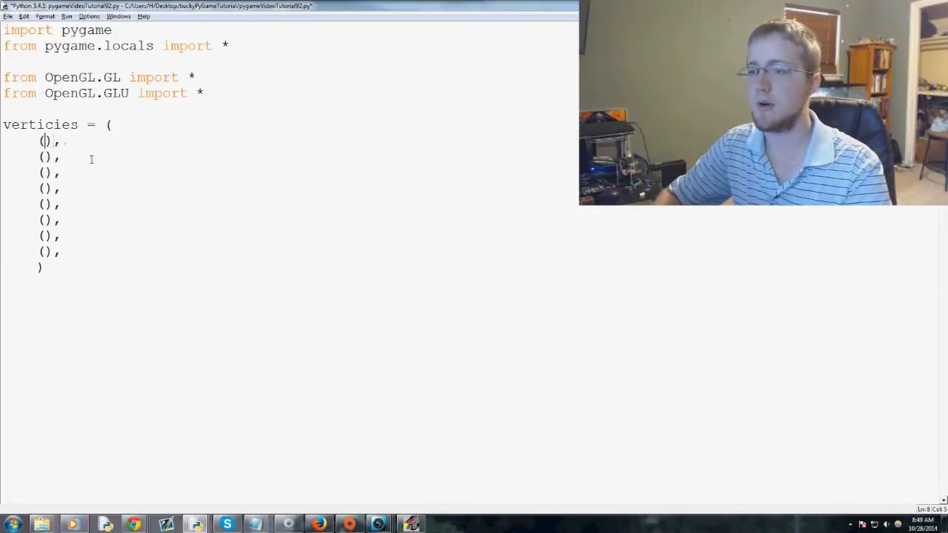
Step: Type the ±1 x, y, z coordinates into all eight vertex tuples, ending with (1, 1, 1)
{"action": "type", "text": "1, -1, -1"}
{"action": "left_click", "coordinate": [50, 156]}
{"action": "type", "text": "1, 1, -1"}
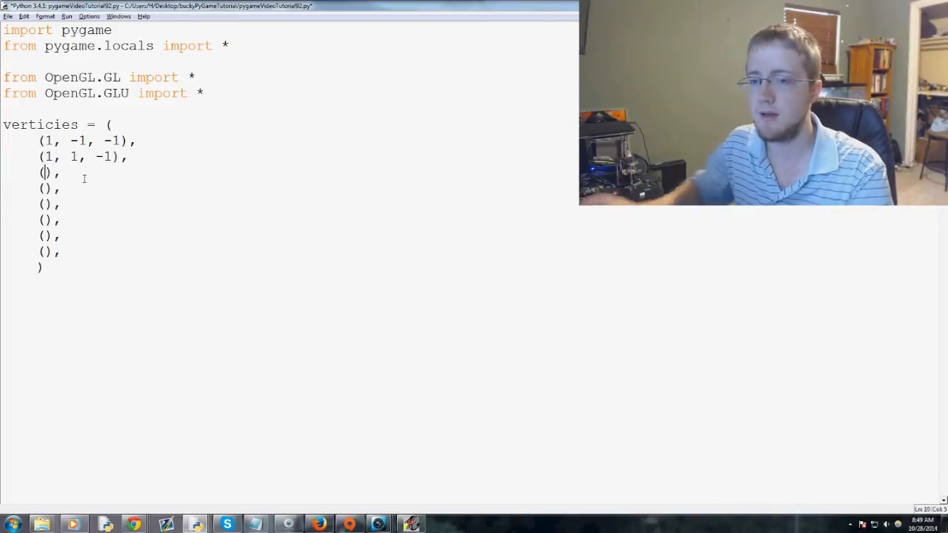
{"action": "type", "text": "-"}
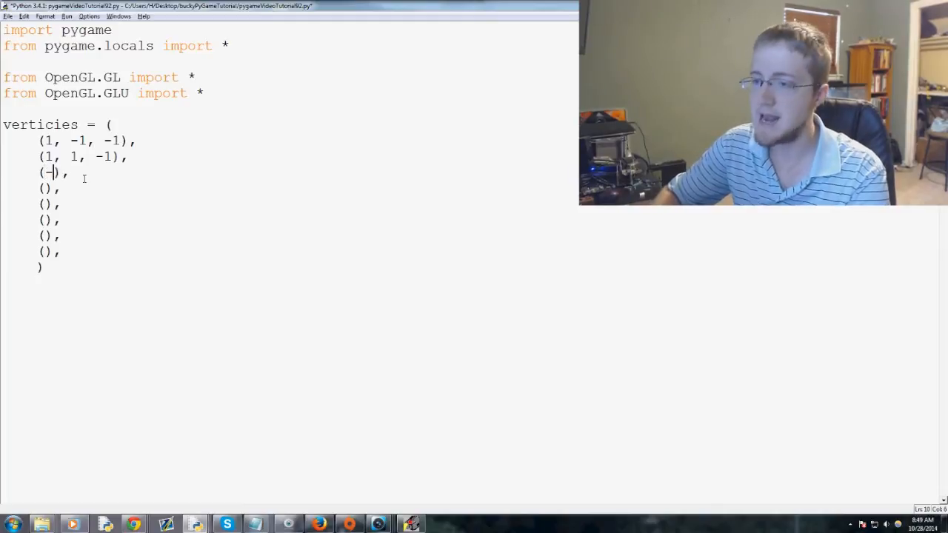
{"action": "type", "text": "1, 1, -"}
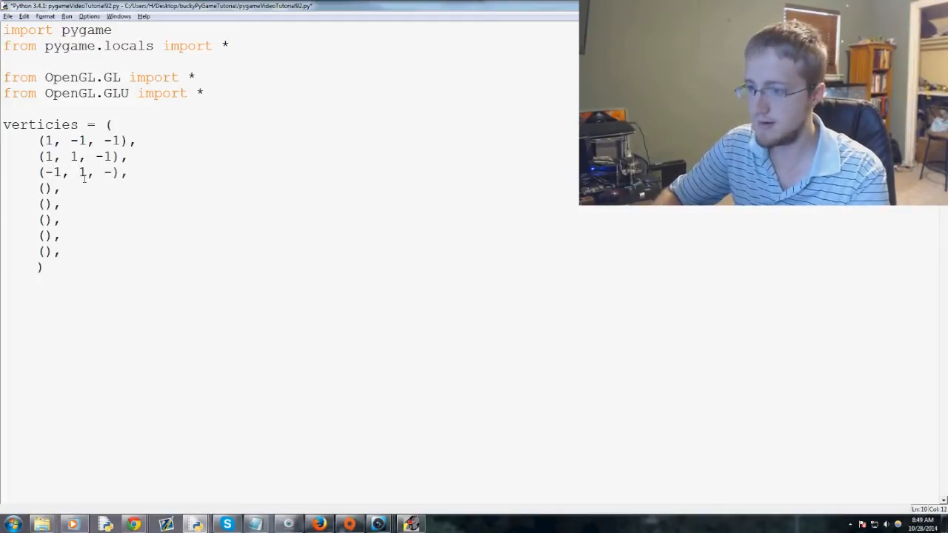
{"action": "type", "text": "1"}
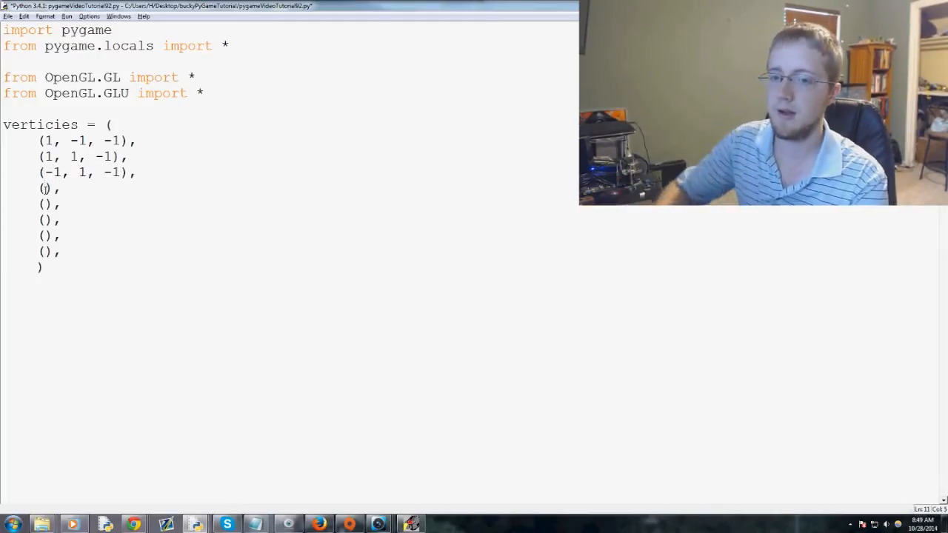
{"action": "type", "text": "-1,"}
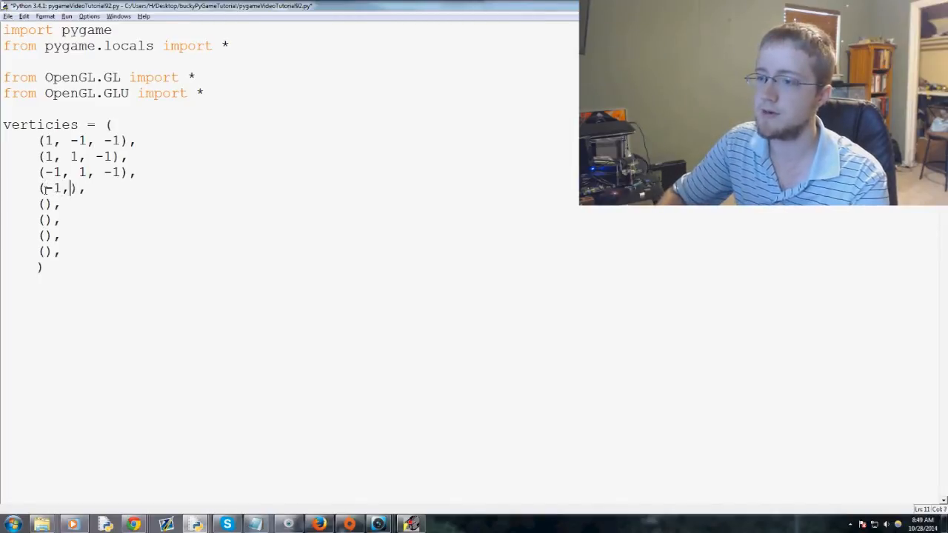
{"action": "type", "text": "-1, -1"}
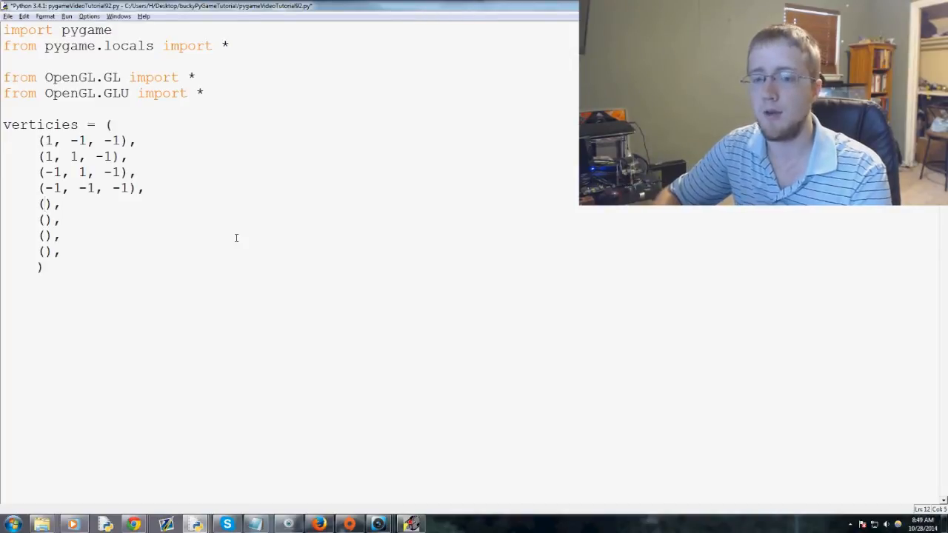
{"action": "type", "text": "1, -"}
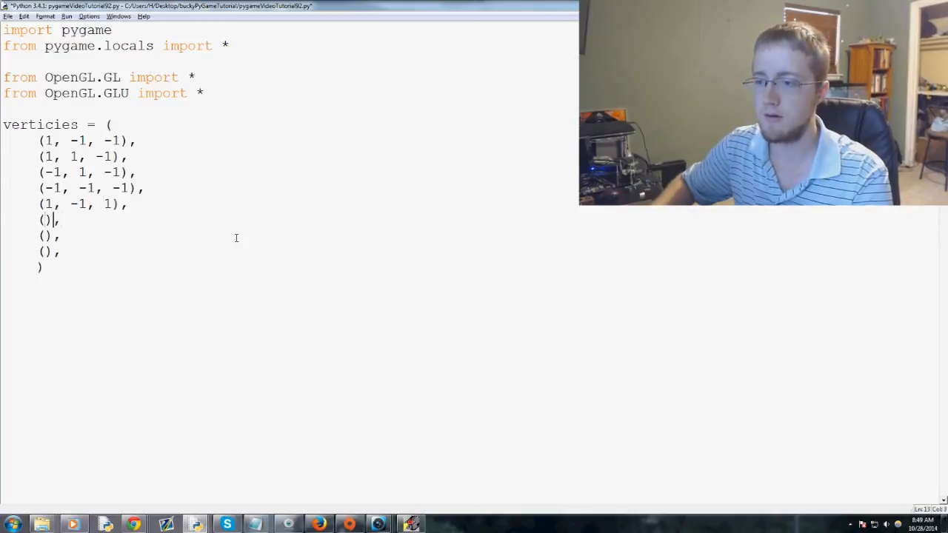
{"action": "type", "text": "1, 1, 1"}
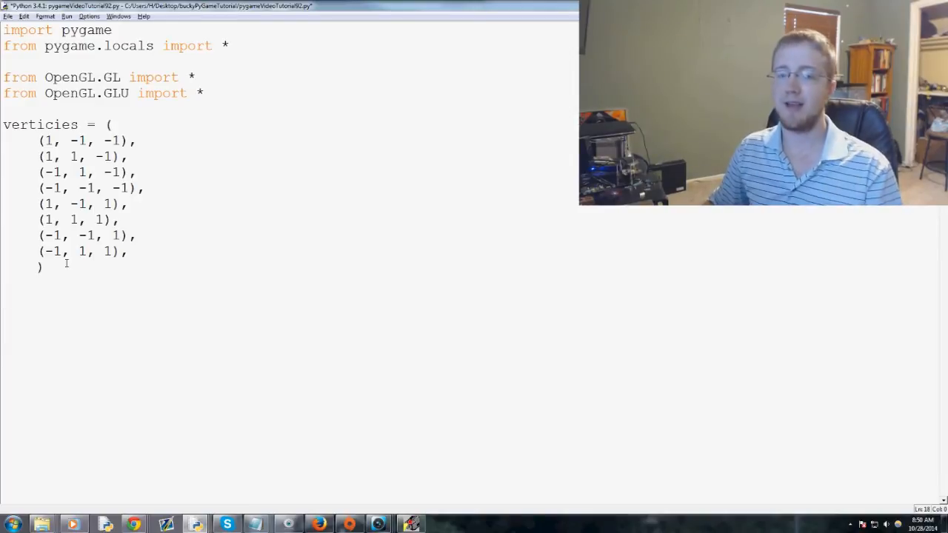
Step: Add an empty 'edge = ( )' tuple with a blank line below verticies
{"action": "type", "text": "edge = ("}
{"action": "type", "text": ")"}
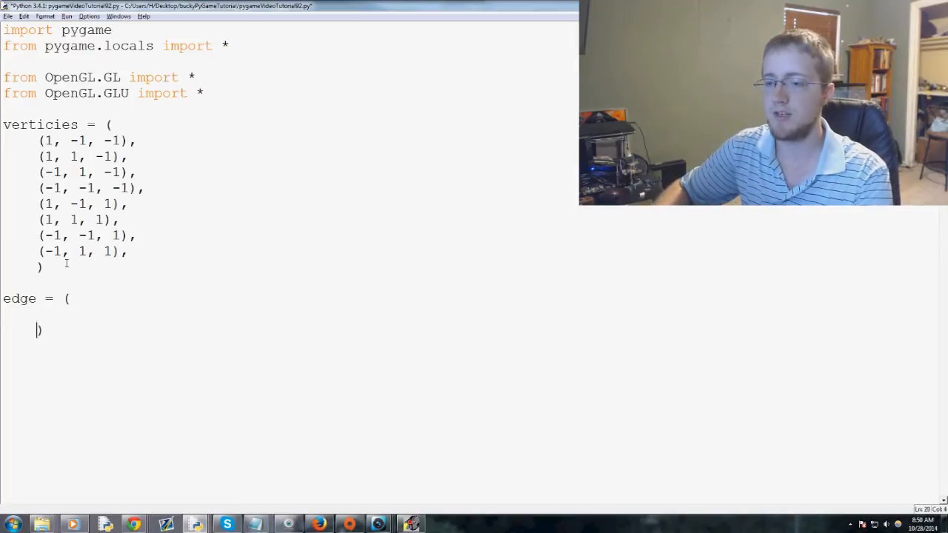
{"action": "key", "text": "Return"}
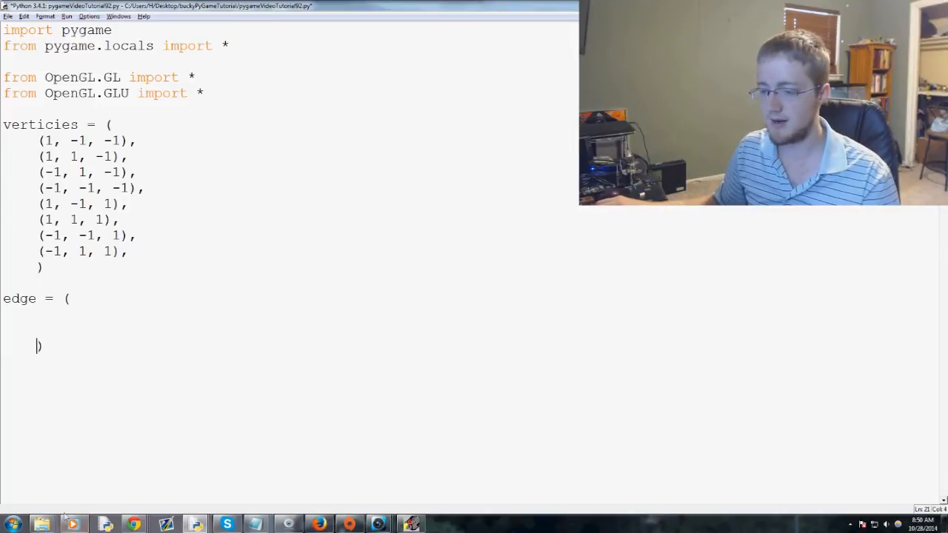
{"action": "left_click", "coordinate": [12, 524]}
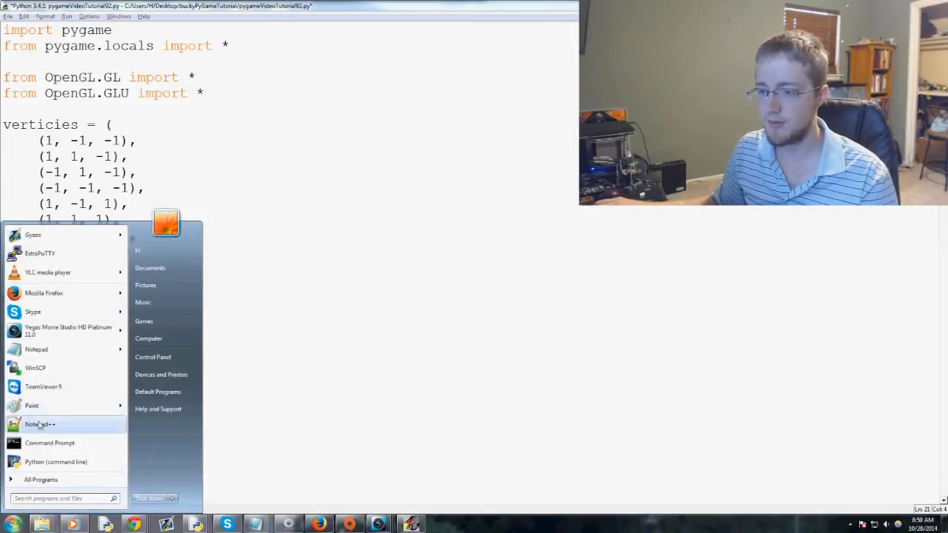
Step: Sketch a 3D wireframe cube outline on a new Paint canvas, then return to IDLE
{"action": "left_click", "coordinate": [32, 405]}
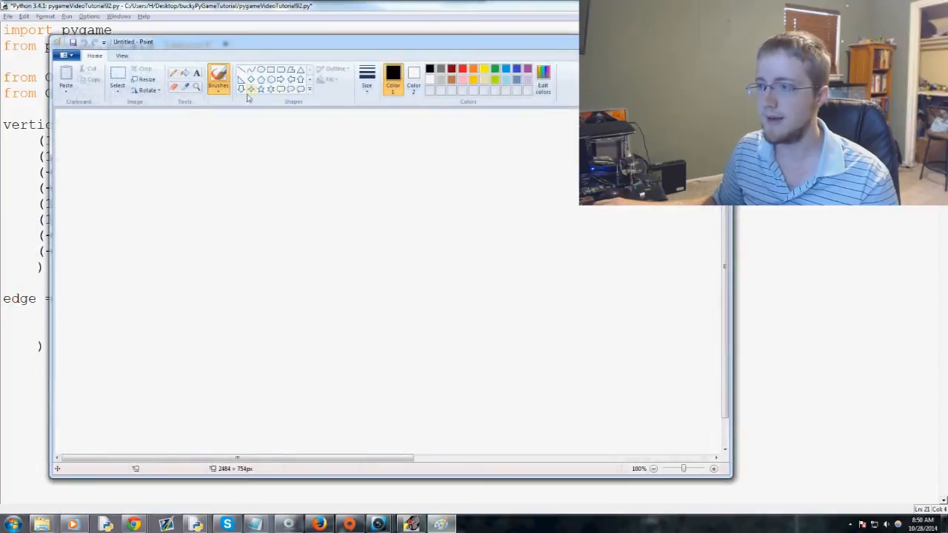
{"action": "left_click_drag", "start_coordinate": [252, 194], "coordinate": [329, 257]}
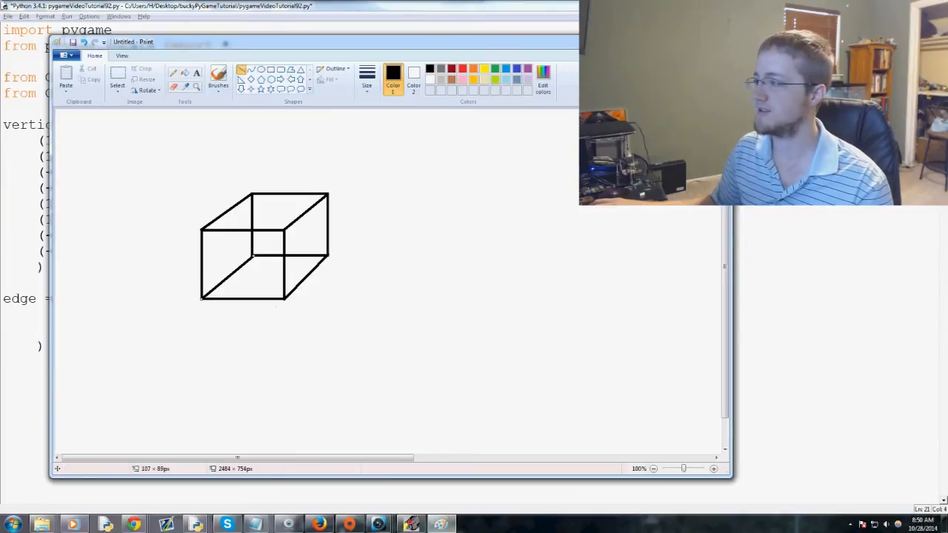
{"action": "mouse_move", "coordinate": [346, 114]}
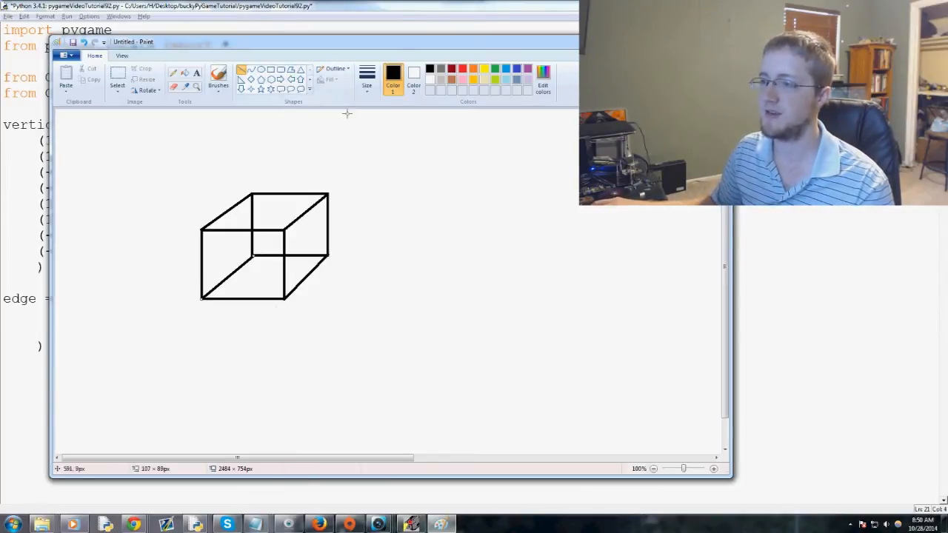
{"action": "left_click", "coordinate": [217, 78]}
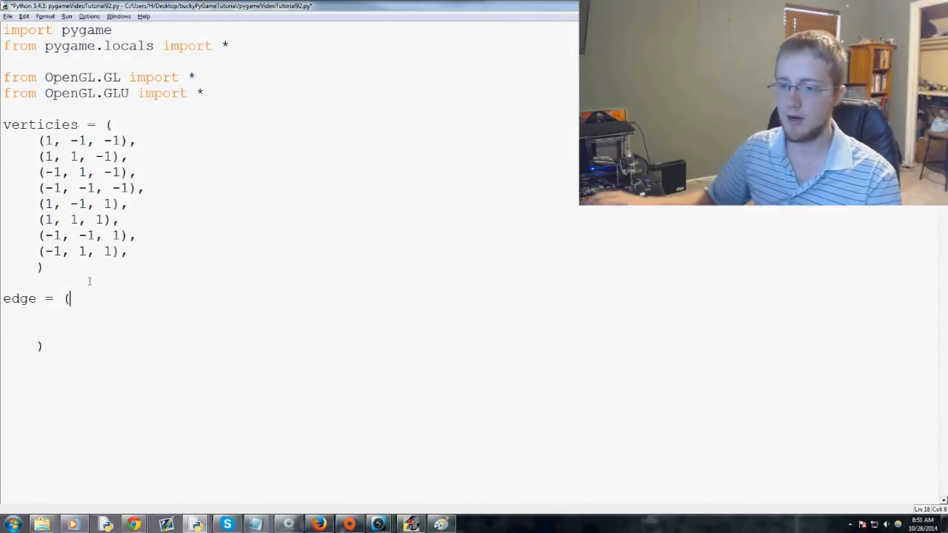
Step: Add the first edge pair (0,1) followed by eleven empty '()' placeholder pairs
{"action": "key", "text": "Return"}
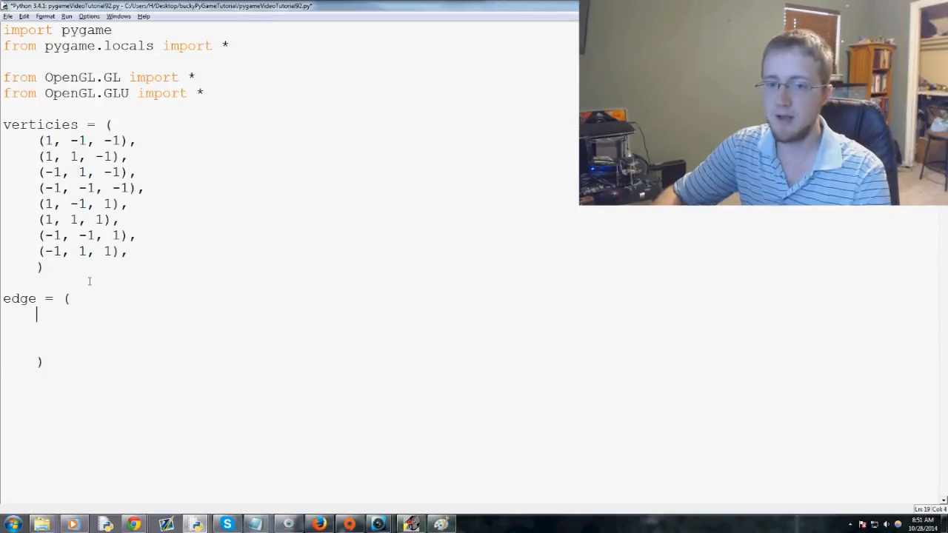
{"action": "type", "text": "(0,1)"}
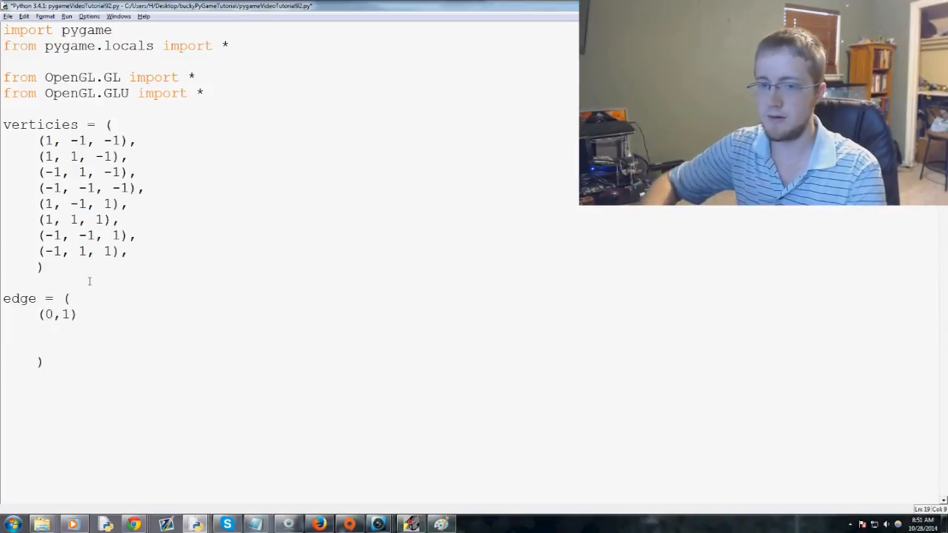
{"action": "key", "text": "Return"}
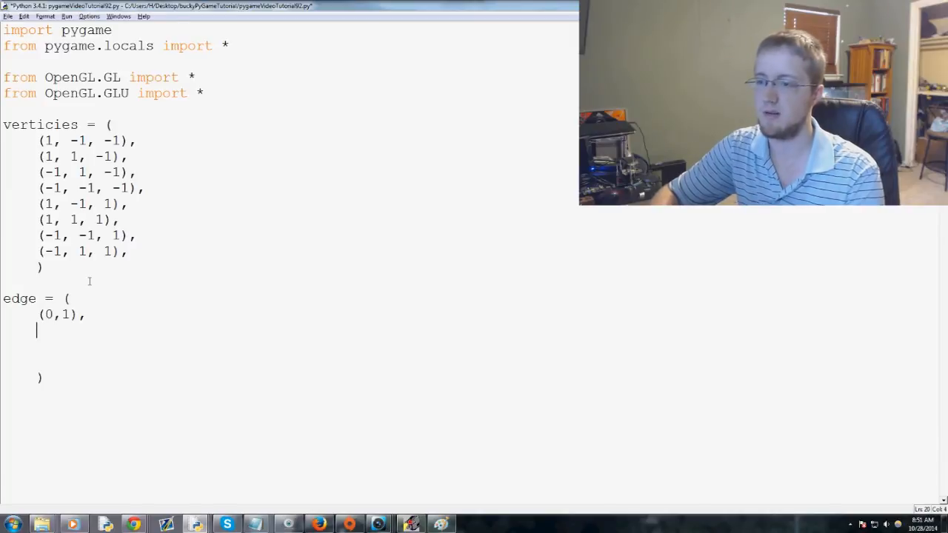
{"action": "type", "text": "(),"}
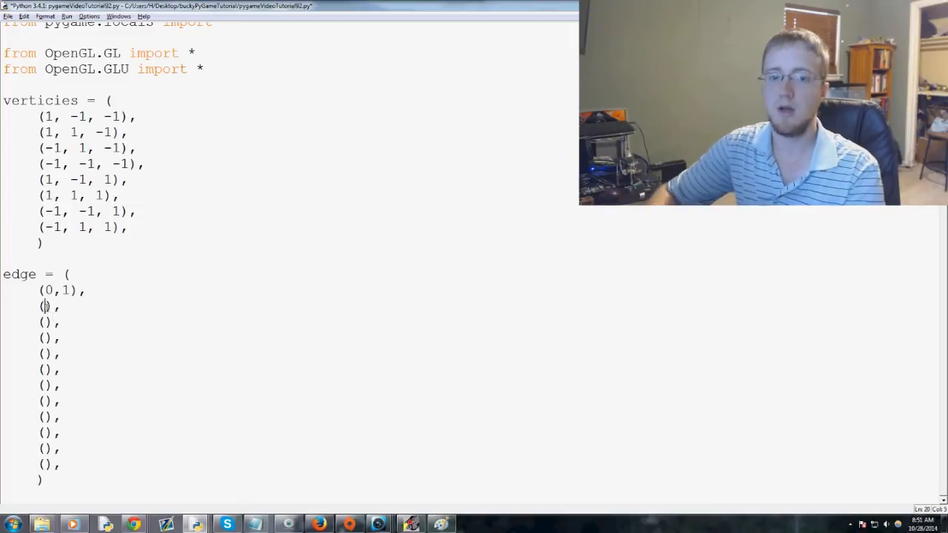
Step: Fill in the edge pairs (0,3), (0,4), (2,1) and (2,3)
{"action": "type", "text": "0,0"}
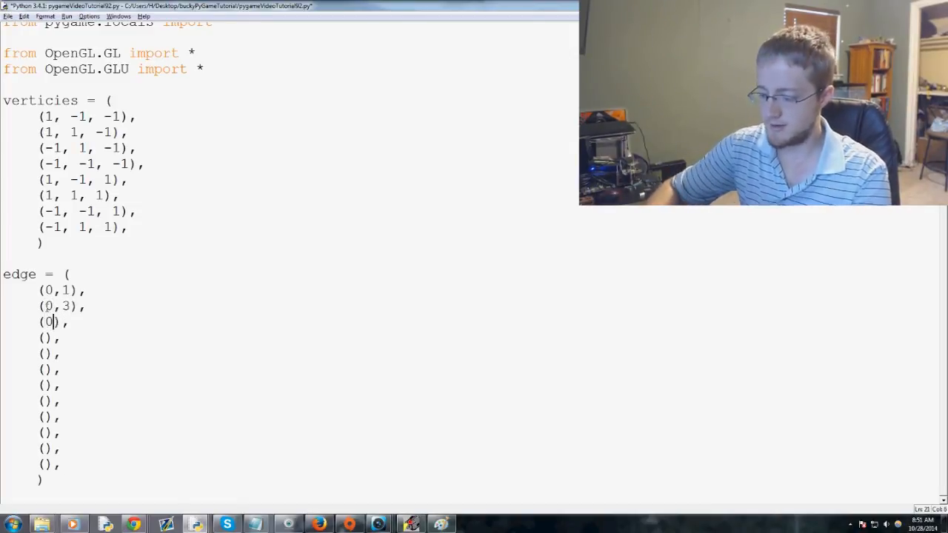
{"action": "type", "text": ",4"}
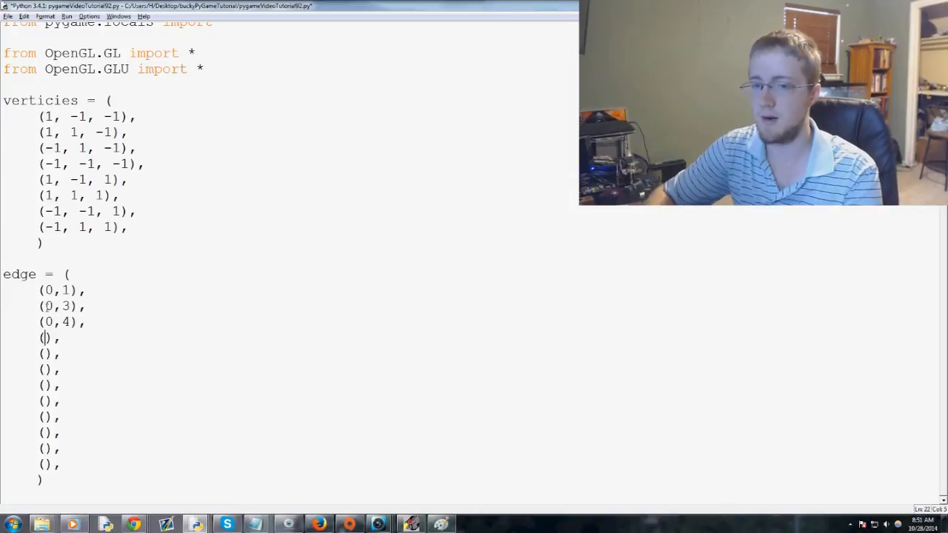
{"action": "type", "text": "2,1"}
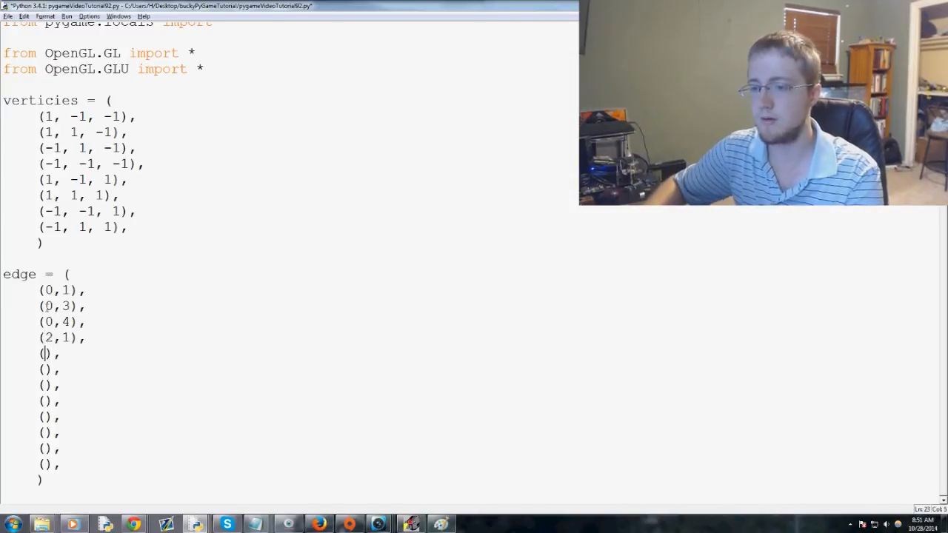
{"action": "type", "text": "2,3"}
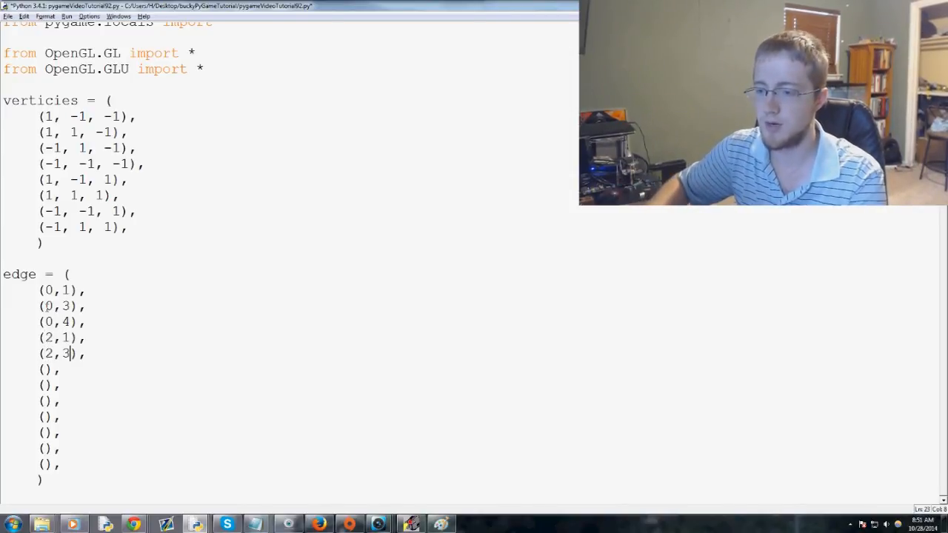
{"action": "type", "text": "2,7"}
{"action": "key", "text": "Return"}
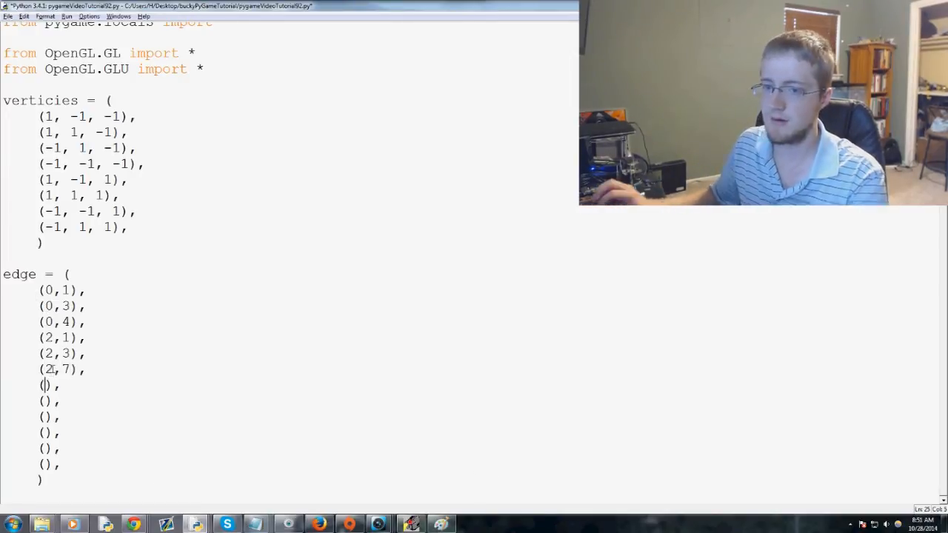
Step: Fill the remaining edge pairs (2,7), (6,3), (6,4), (6,7), (5,1), (5,4), (5,7)
{"action": "type", "text": "6,3"}
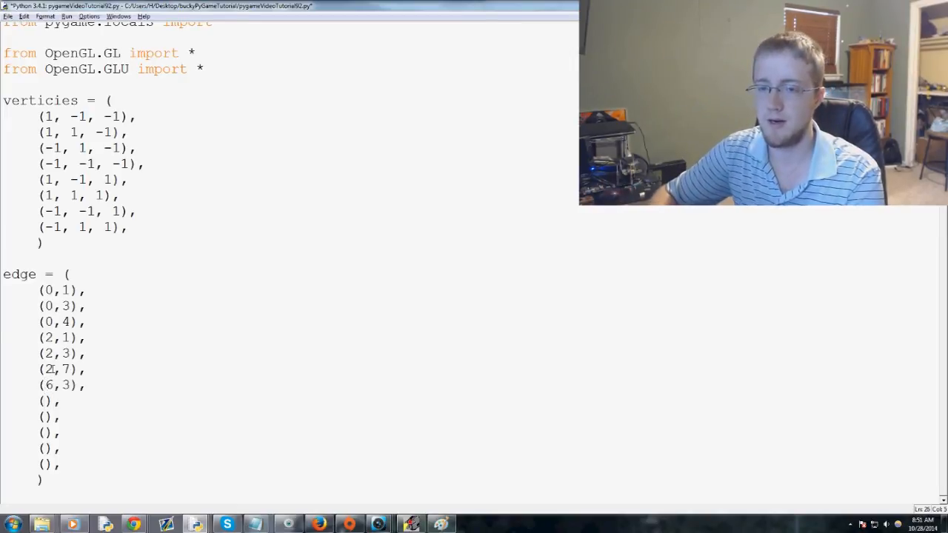
{"action": "type", "text": "6"}
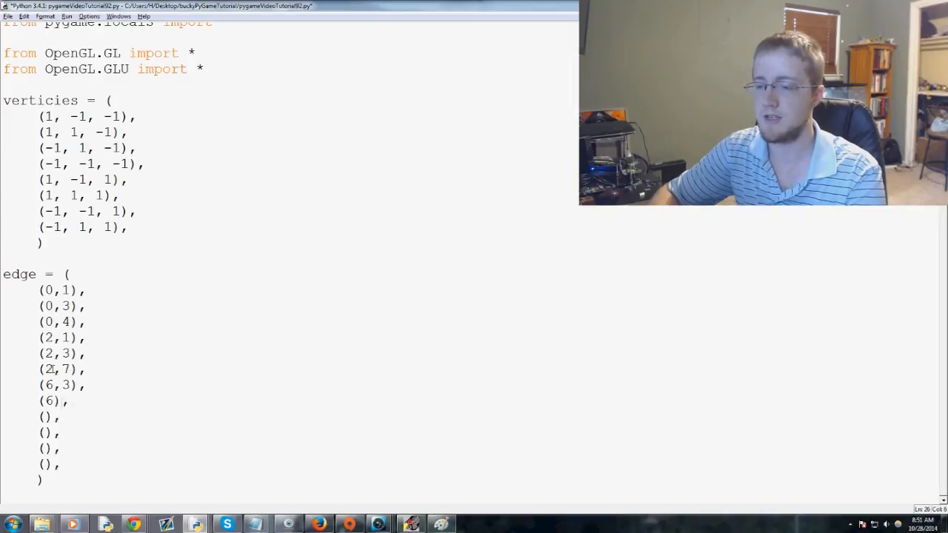
{"action": "type", "text": ",4"}
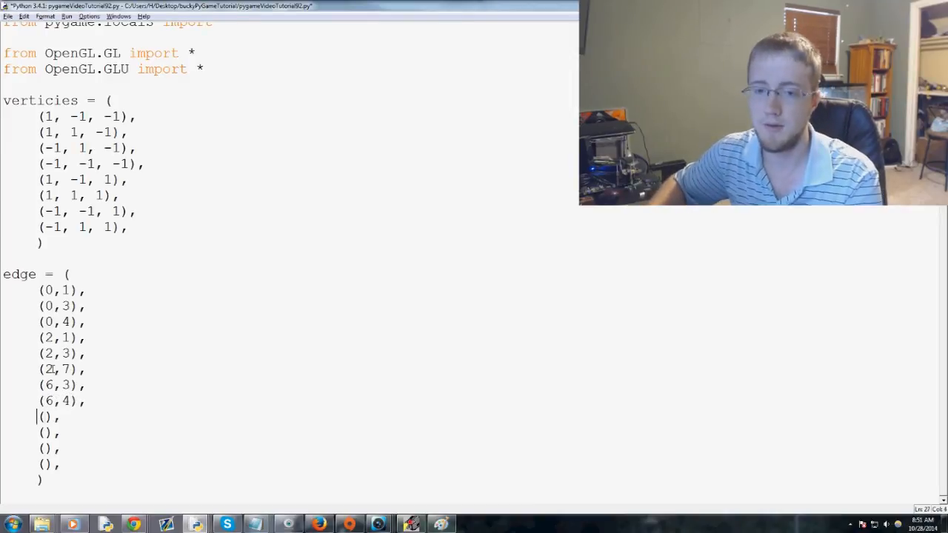
{"action": "type", "text": "6,7"}
{"action": "left_click", "coordinate": [62, 433]}
{"action": "type", "text": "5,1"}
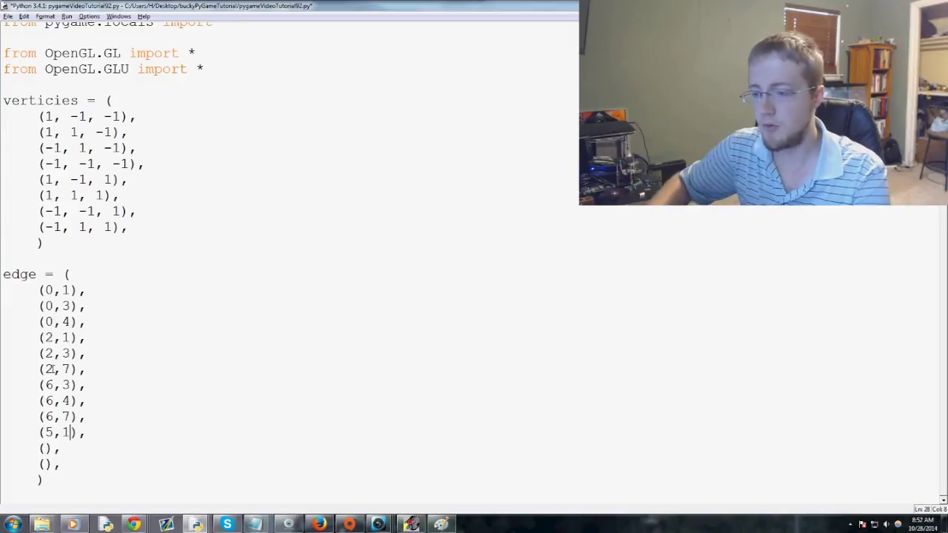
{"action": "type", "text": "(5,4)"}
{"action": "left_click", "coordinate": [63, 464]}
{"action": "type", "text": "5,7"}
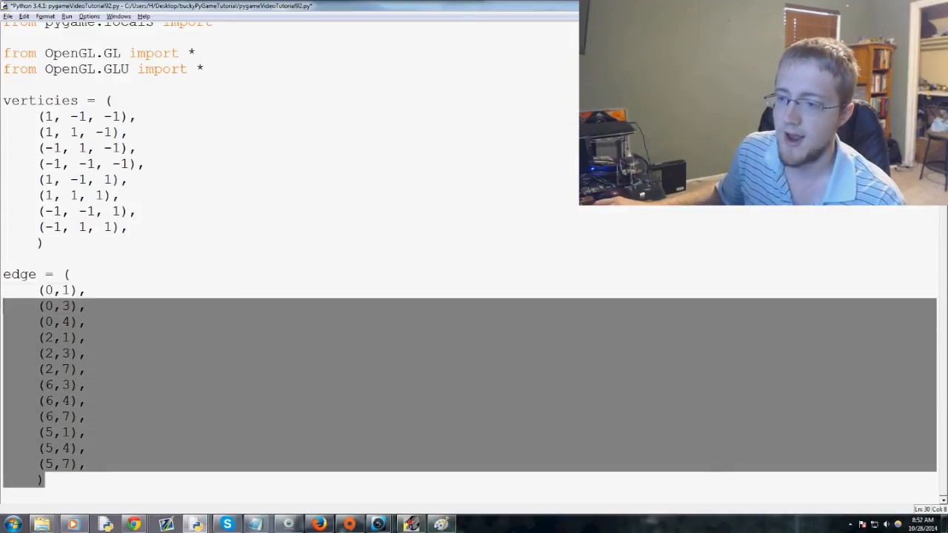
{"action": "left_click", "coordinate": [86, 290]}
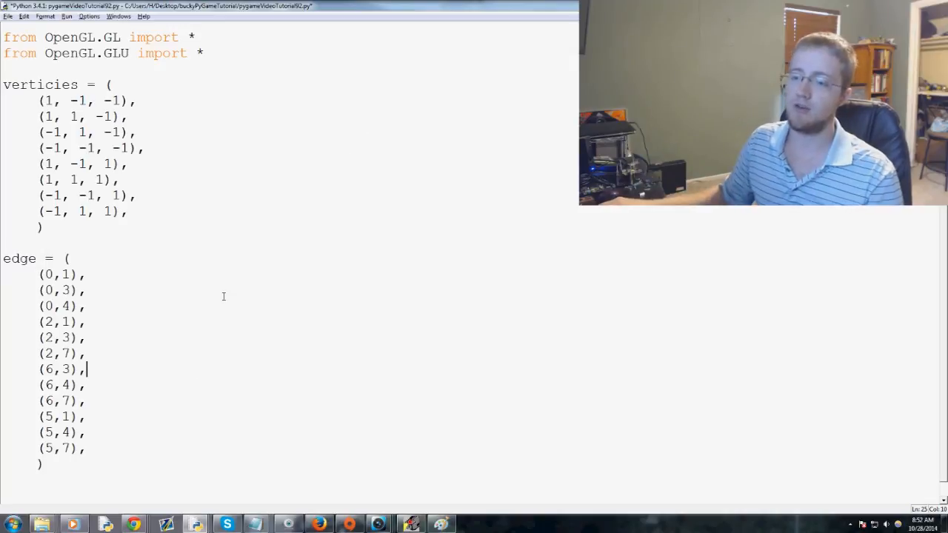
{"action": "left_click_drag", "start_coordinate": [39, 274], "coordinate": [85, 448]}
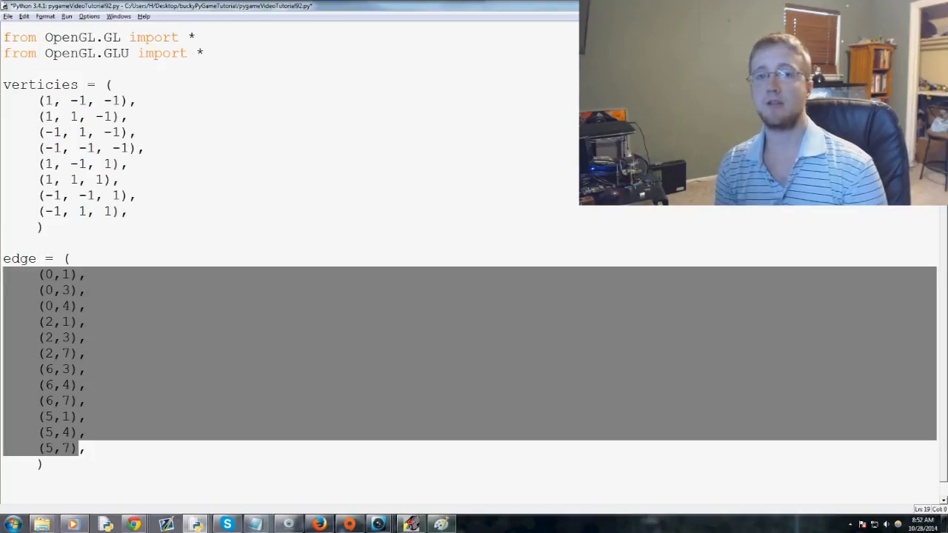
{"action": "left_click", "coordinate": [101, 101]}
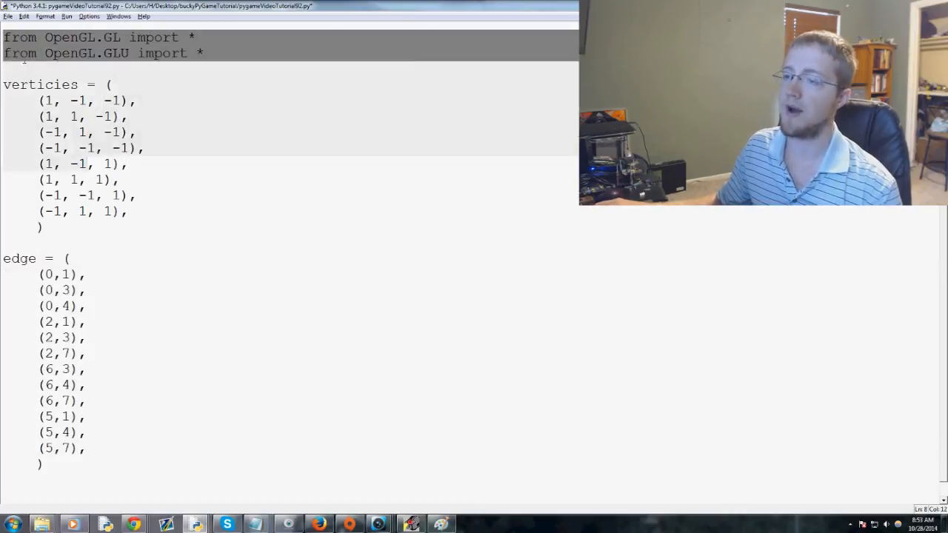
{"action": "left_click", "coordinate": [85, 448]}
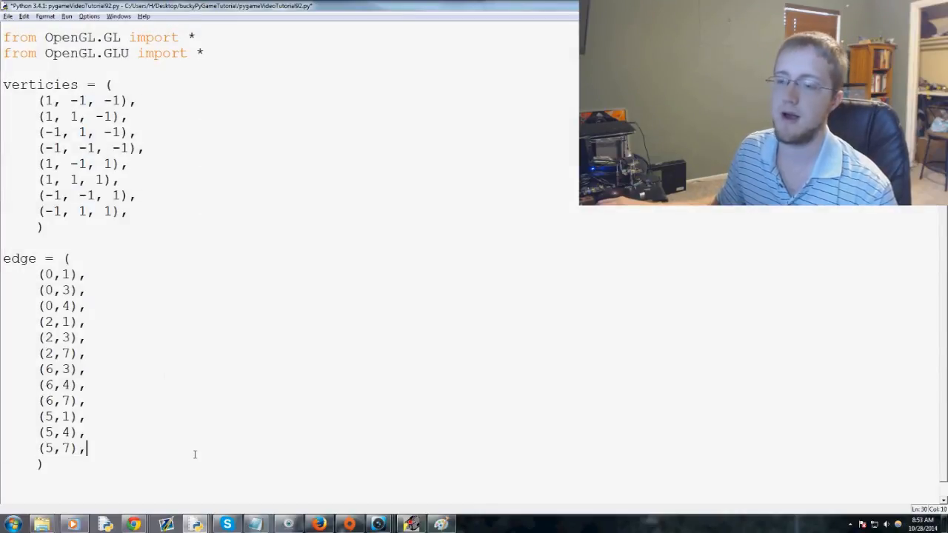